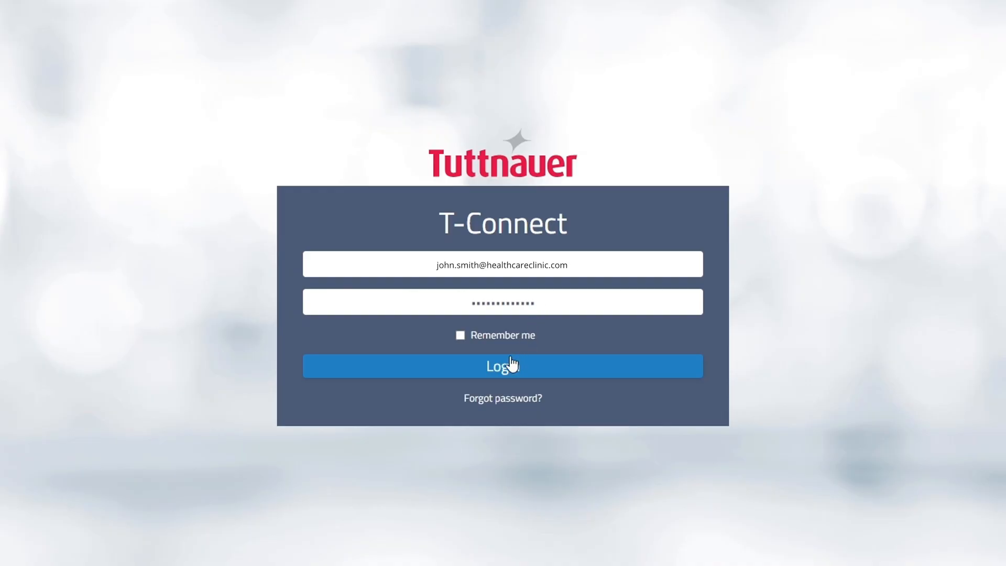
Step: Sign in to the T-Connect portal with the saved credentials
{"action": "left_click", "coordinate": [502, 365]}
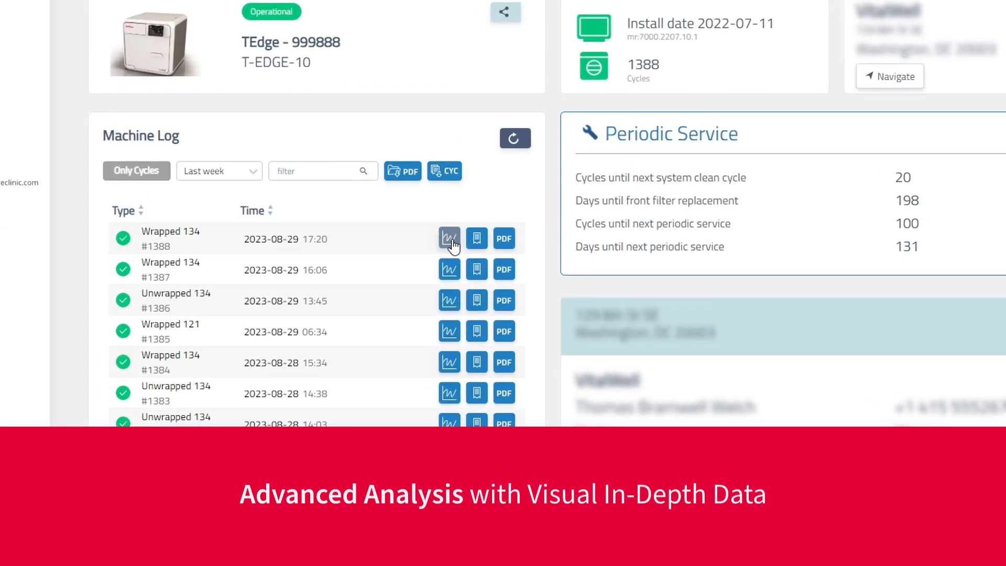
Step: View the in-depth graph data for cycle Wrapped 134 #1388
{"action": "left_click", "coordinate": [450, 237]}
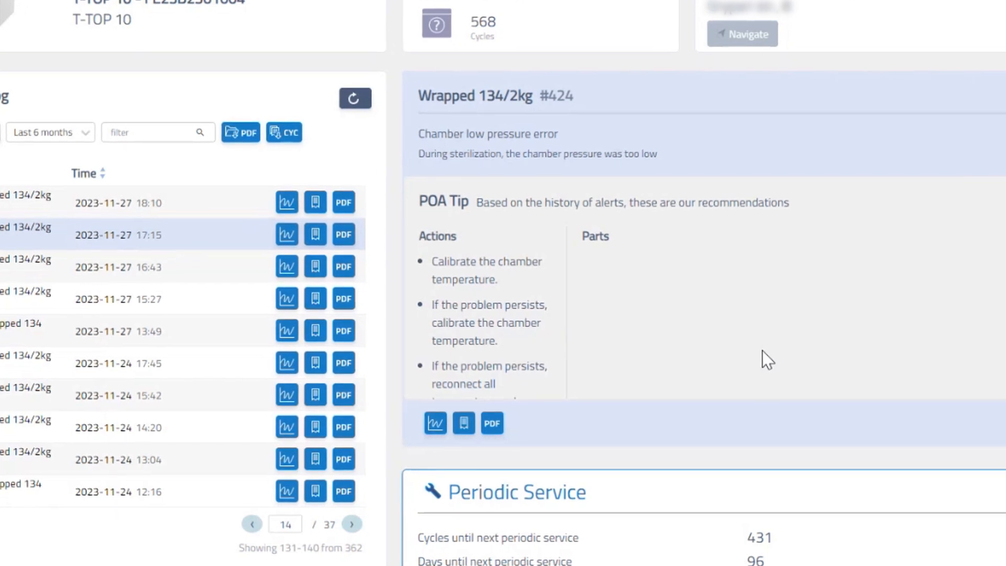
Step: Scroll through the POA Tip recommended actions for the chamber low pressure error
{"action": "scroll", "scroll_direction": "down", "scroll_amount": 3}
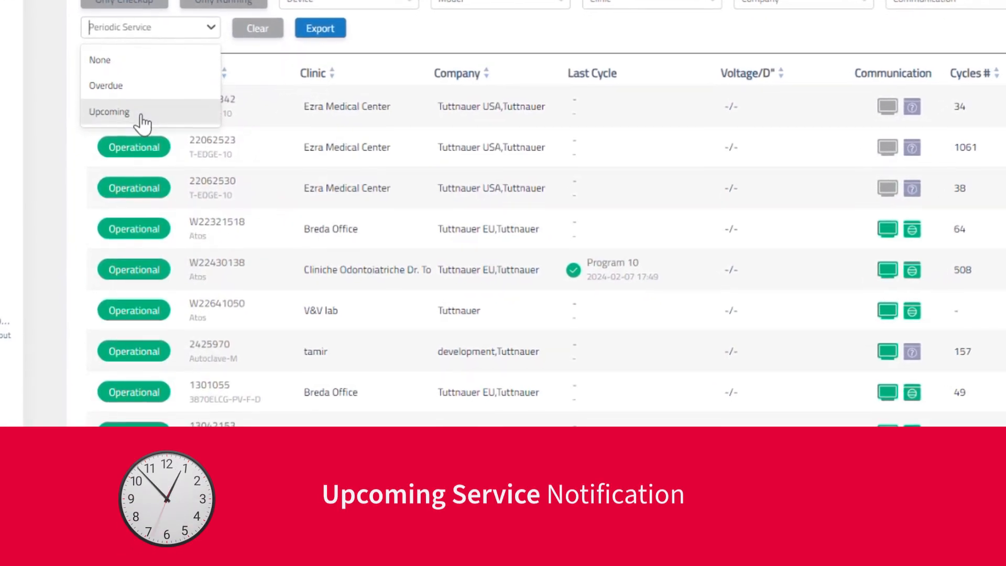
Step: Filter the device list to Upcoming periodic service, then to Overdue
{"action": "left_click", "coordinate": [108, 112]}
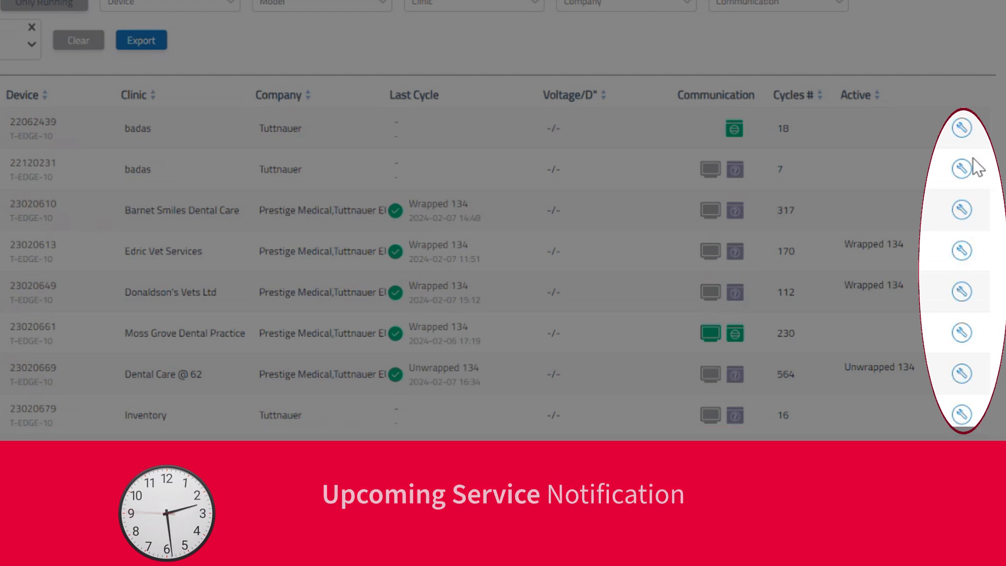
{"action": "left_click", "coordinate": [158, 26]}
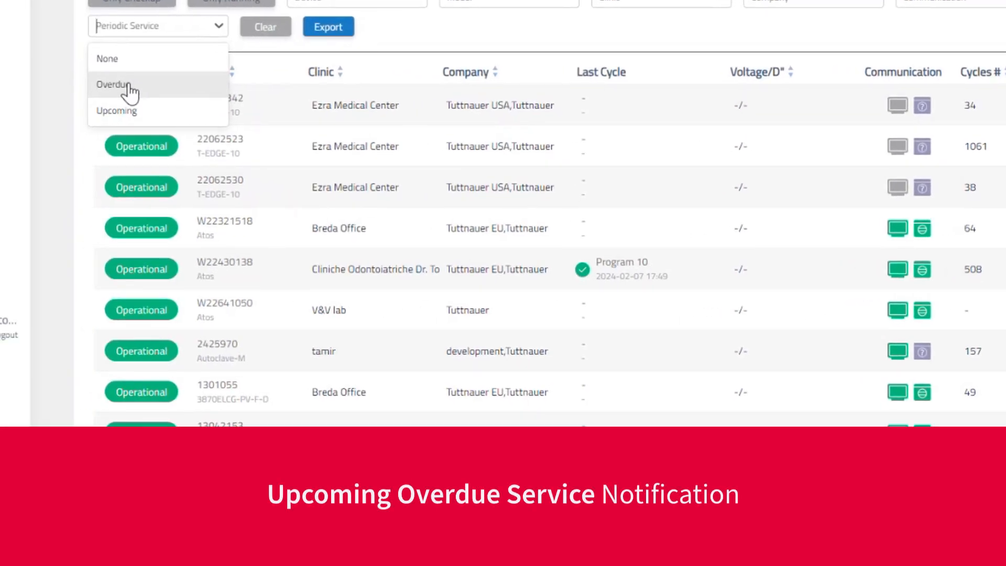
{"action": "left_click", "coordinate": [114, 84]}
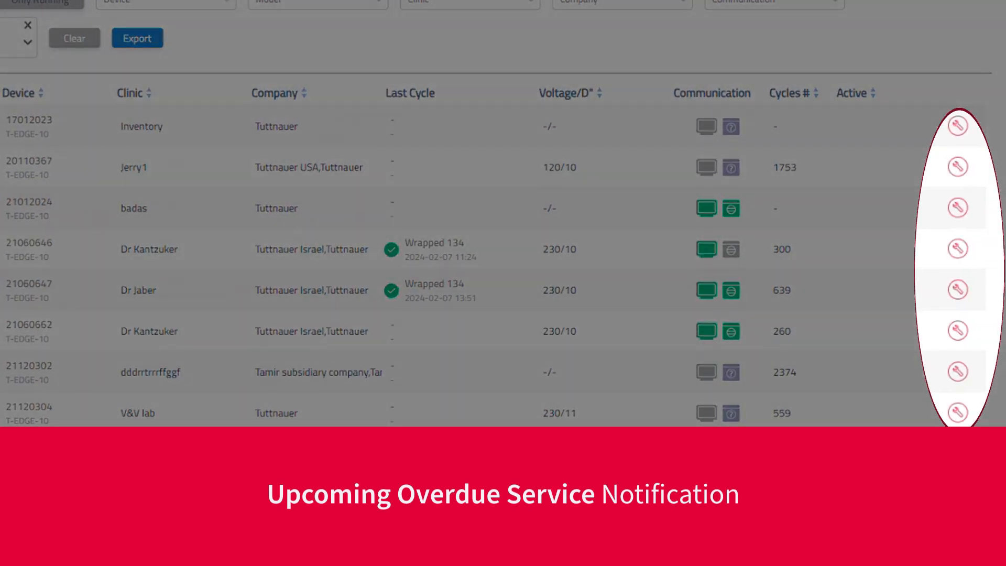